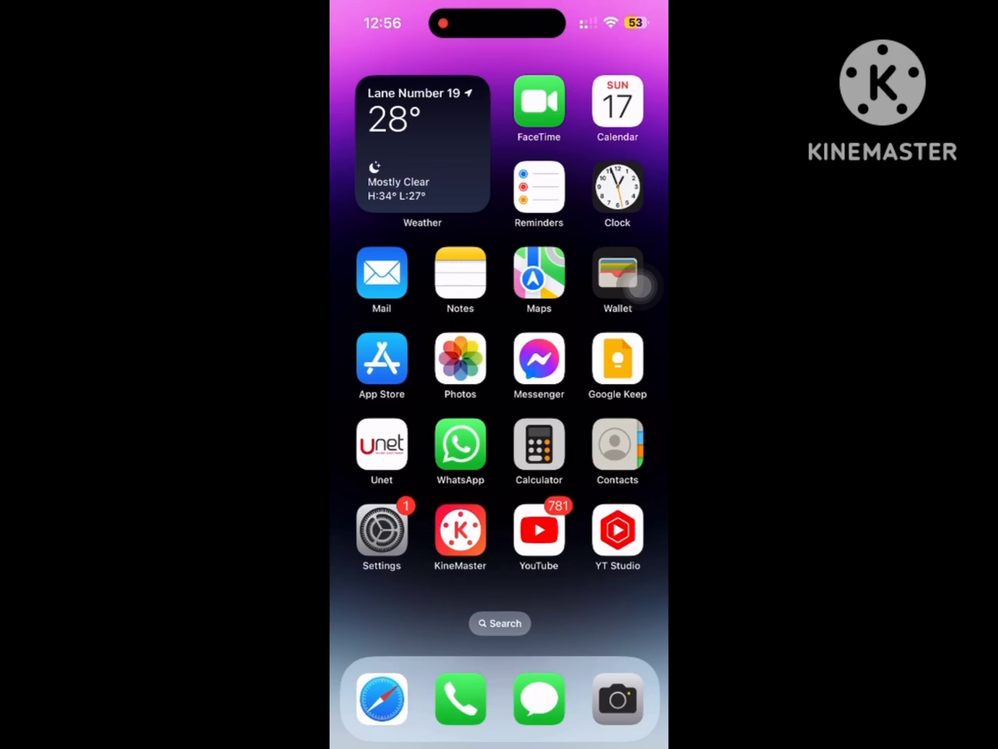
Step: Search the App Store for 'alight motion' and confirm its page shows OPEN
{"action": "left_click", "coordinate": [382, 274]}
{"action": "type", "text": "alig"}
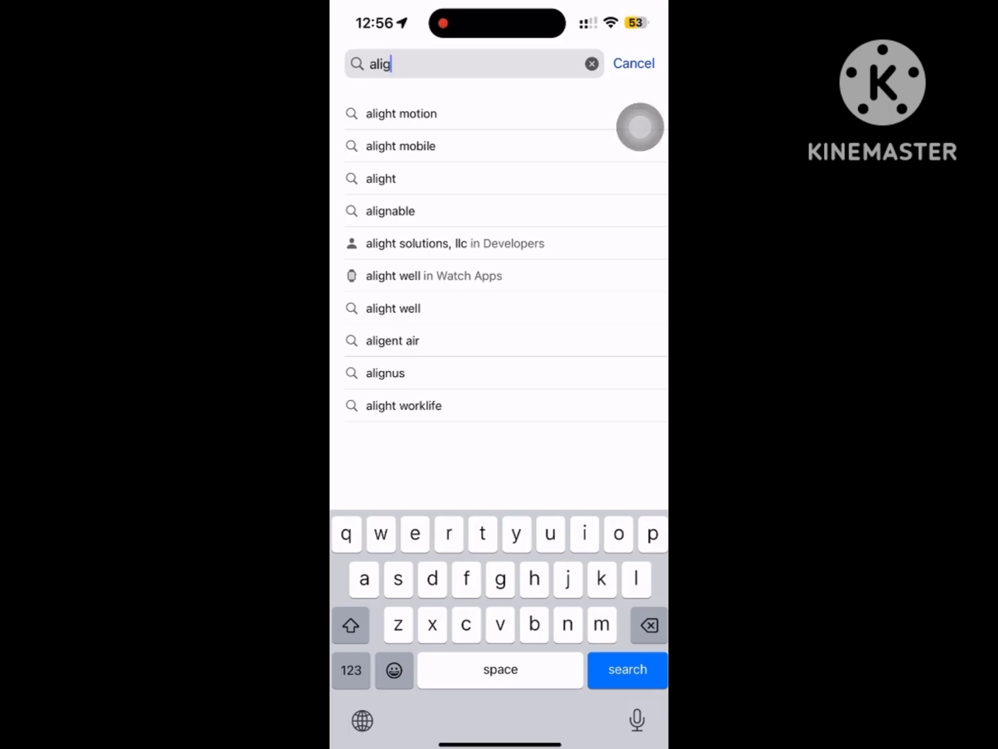
{"action": "left_click", "coordinate": [401, 113]}
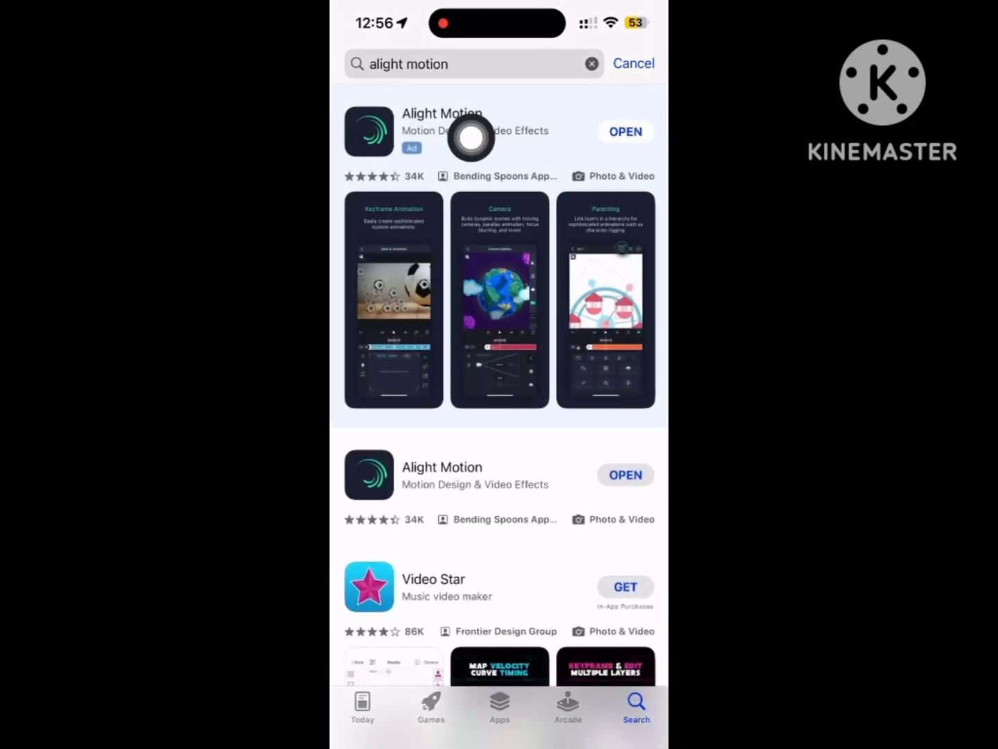
{"action": "left_click", "coordinate": [441, 131]}
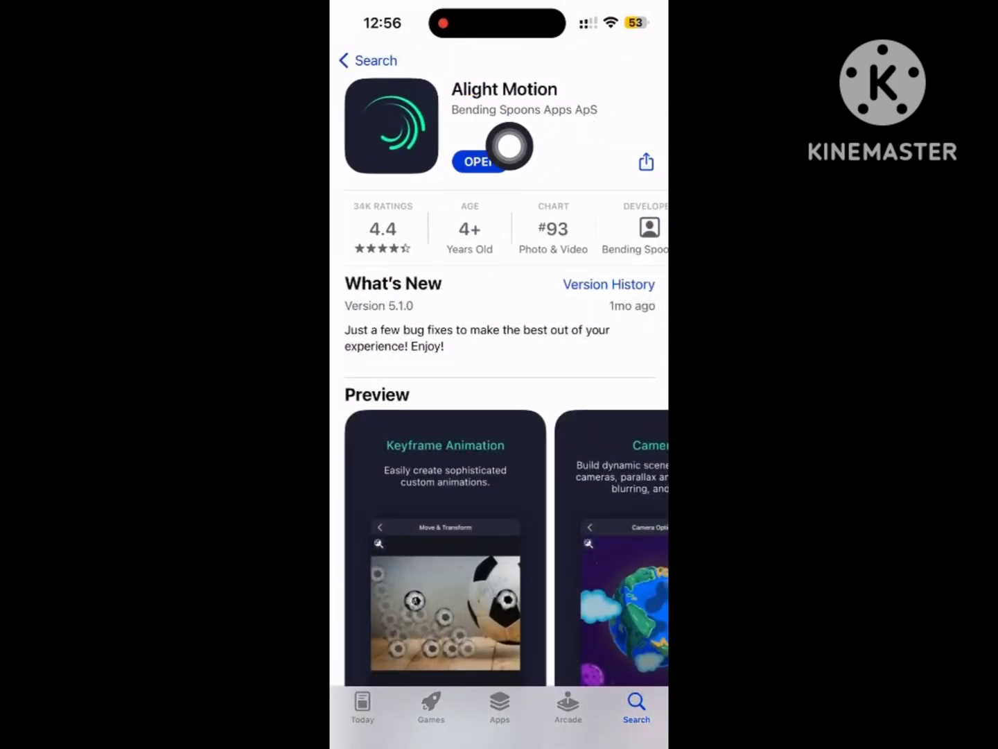
{"action": "mouse_move", "coordinate": [359, 191]}
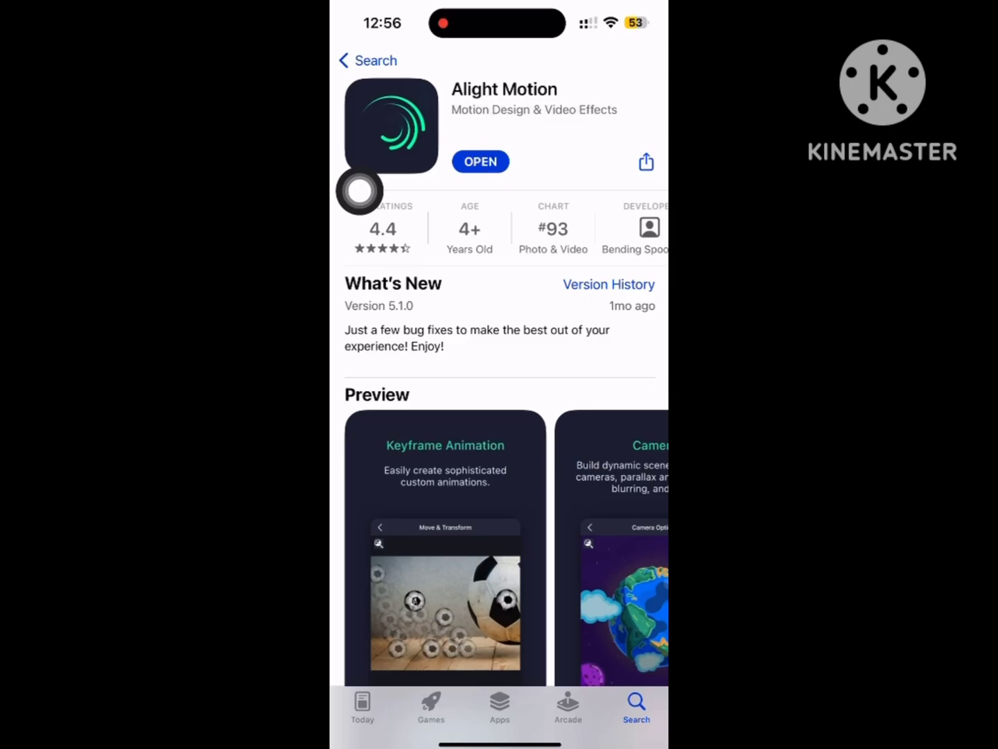
{"action": "left_click", "coordinate": [368, 61]}
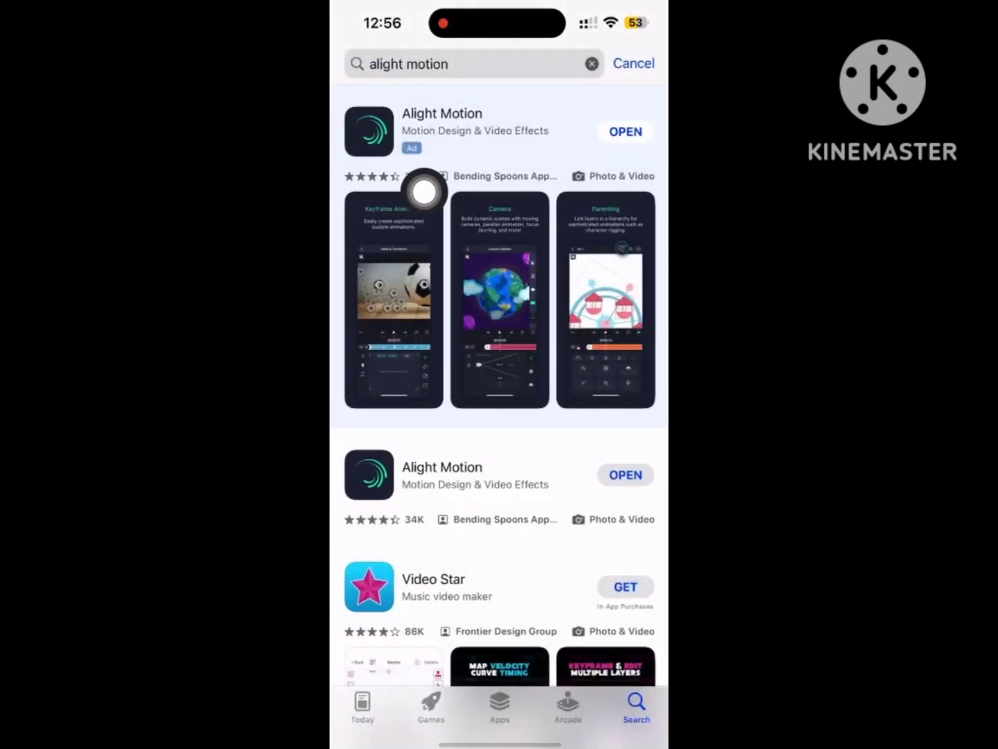
{"action": "mouse_move", "coordinate": [359, 222]}
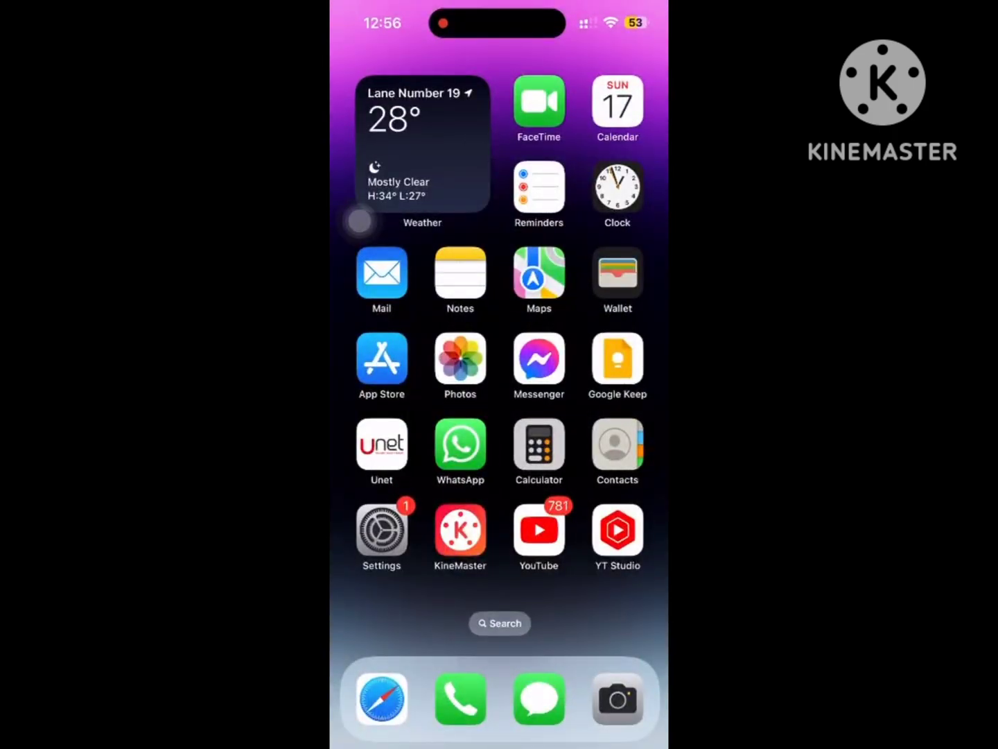
{"action": "mouse_move", "coordinate": [414, 477]}
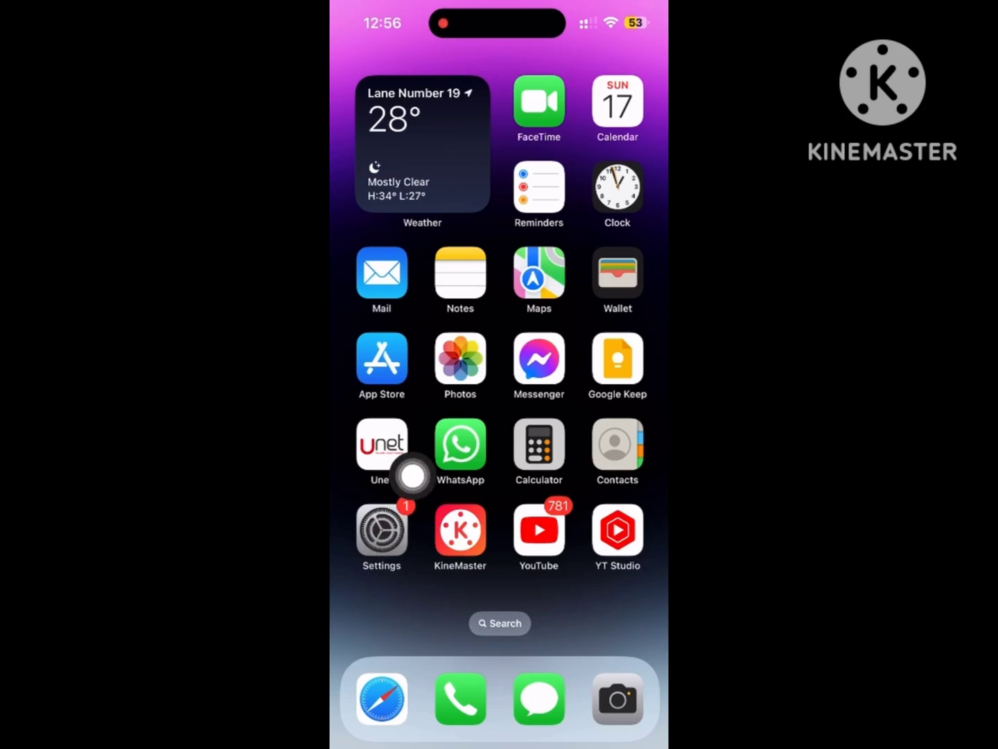
Step: Navigate Settings to iPhone Storage and scroll to Alight Motion's storage page
{"action": "left_click", "coordinate": [381, 528]}
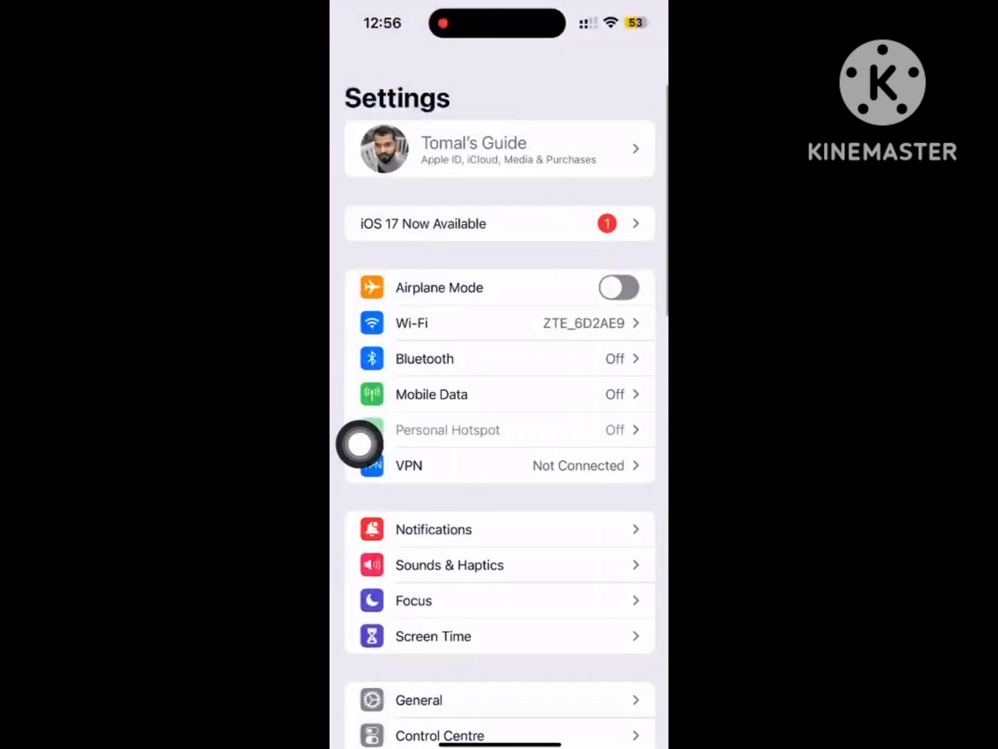
{"action": "scroll", "scroll_direction": "up", "scroll_amount": 3}
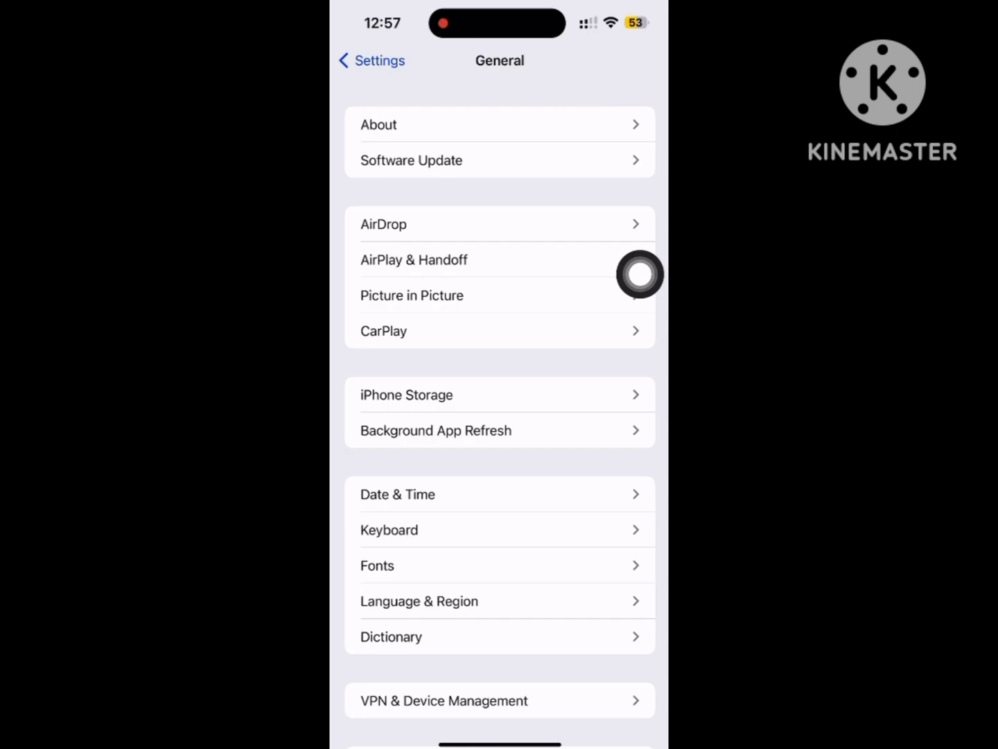
{"action": "mouse_move", "coordinate": [640, 362]}
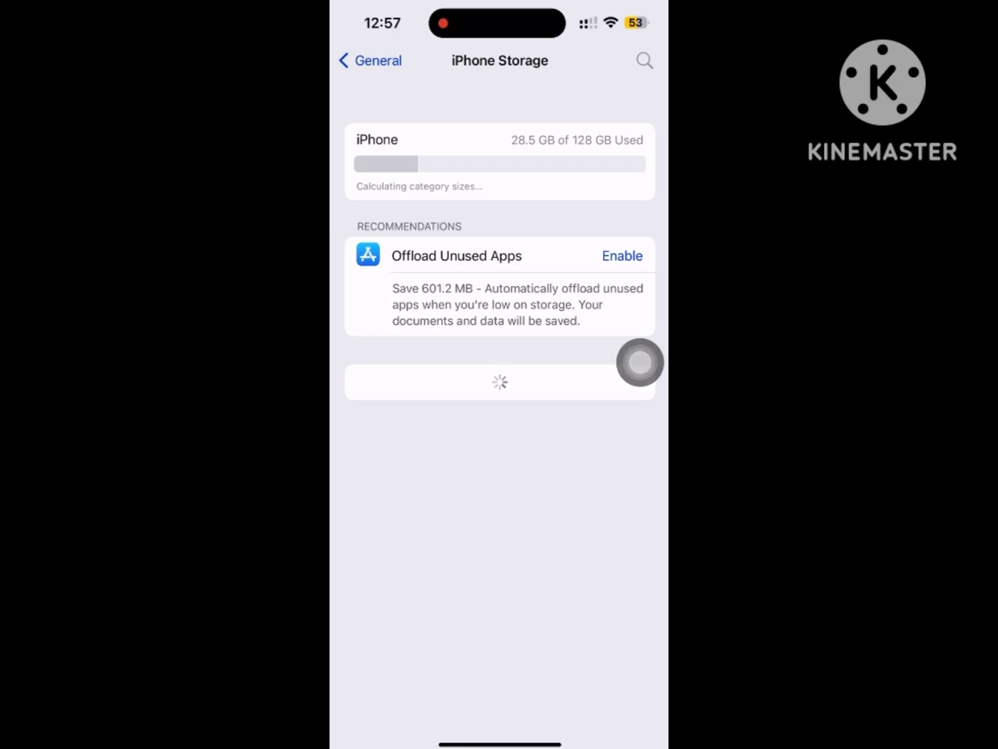
{"action": "scroll", "scroll_direction": "up", "scroll_amount": 3}
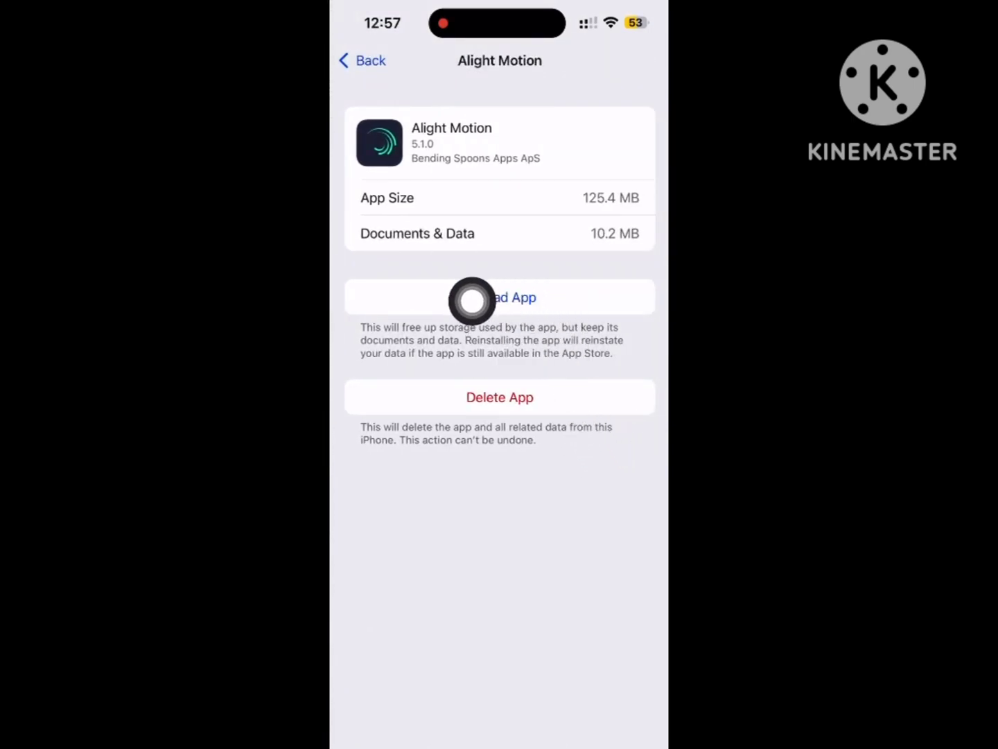
Step: Offload Alight Motion keeping its documents and data, then reinstall it
{"action": "left_click", "coordinate": [500, 296]}
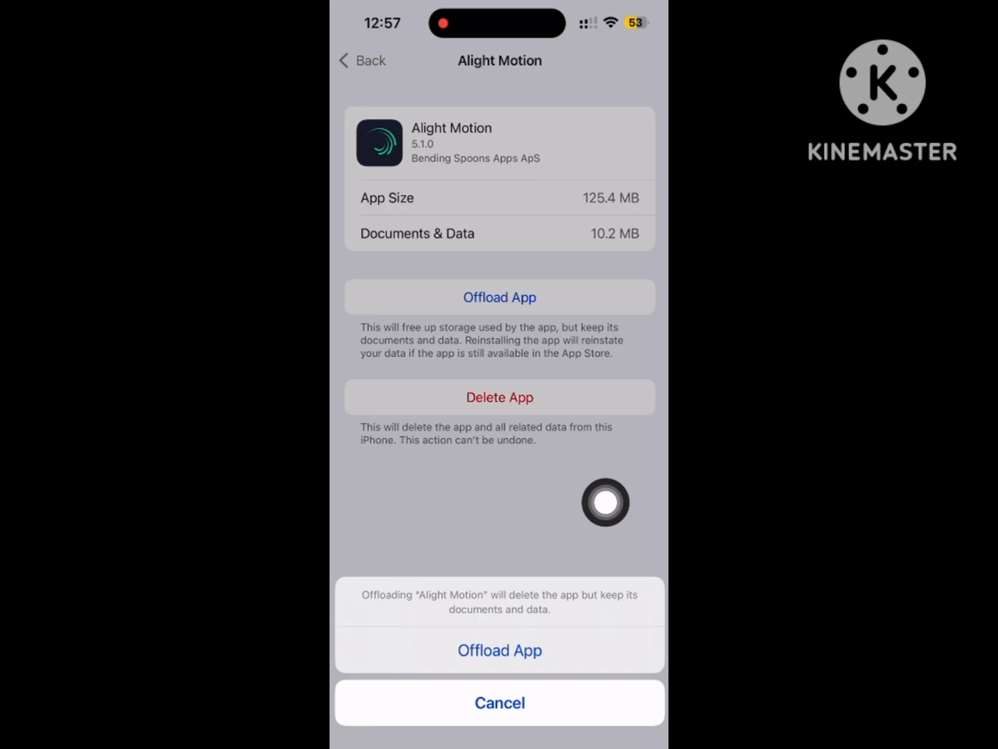
{"action": "left_click", "coordinate": [499, 702]}
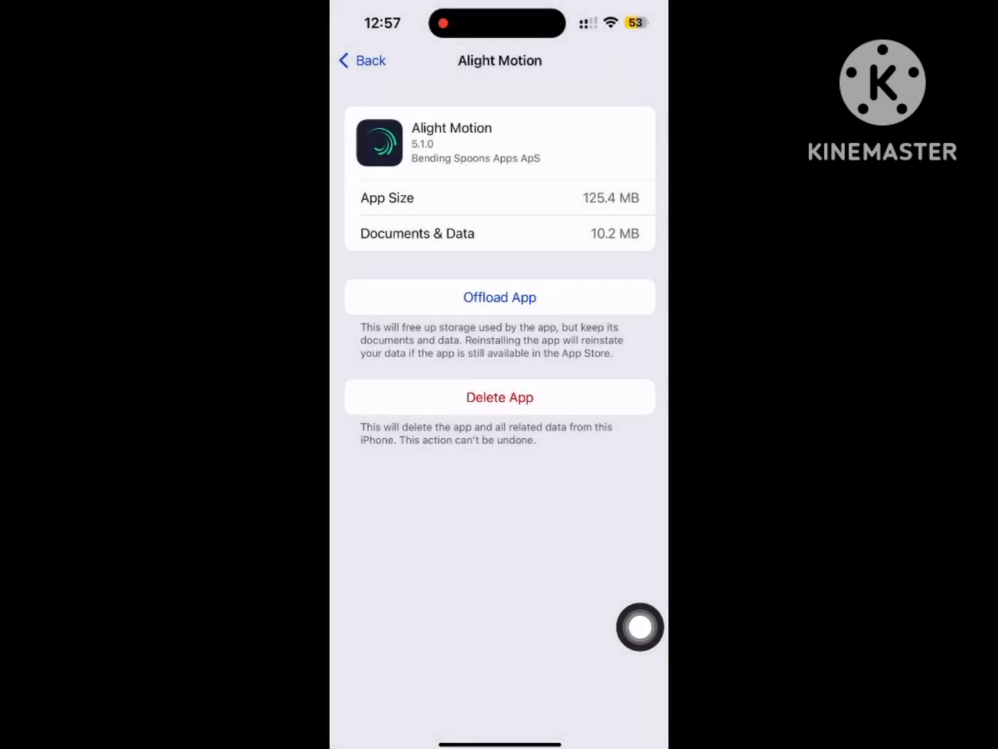
{"action": "left_click", "coordinate": [500, 297]}
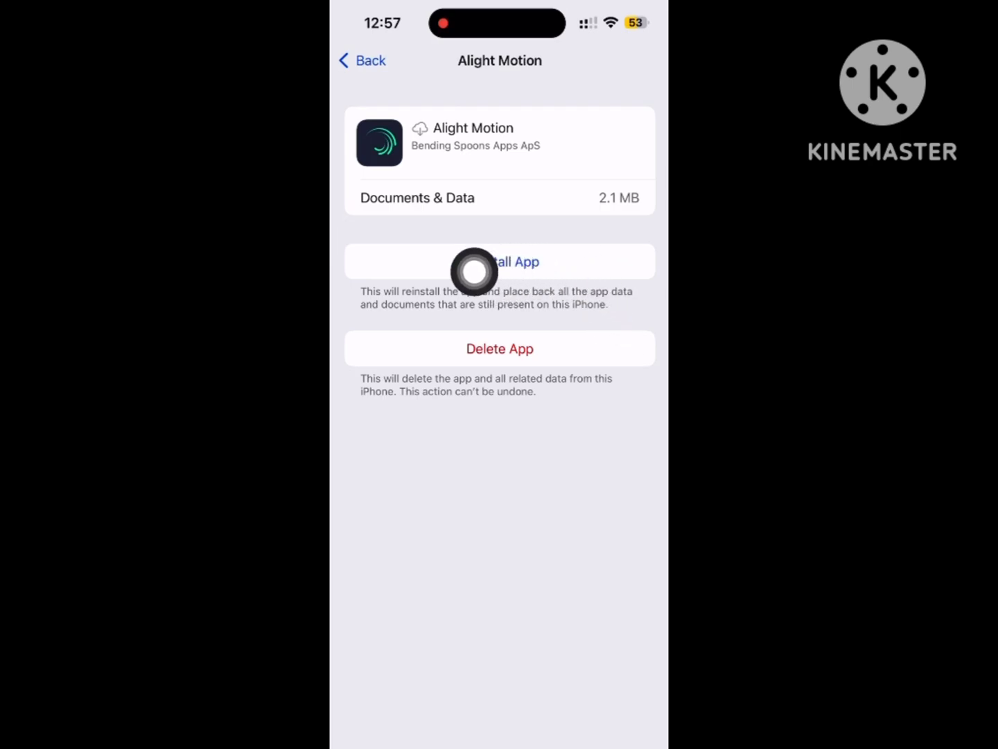
{"action": "left_click", "coordinate": [500, 261]}
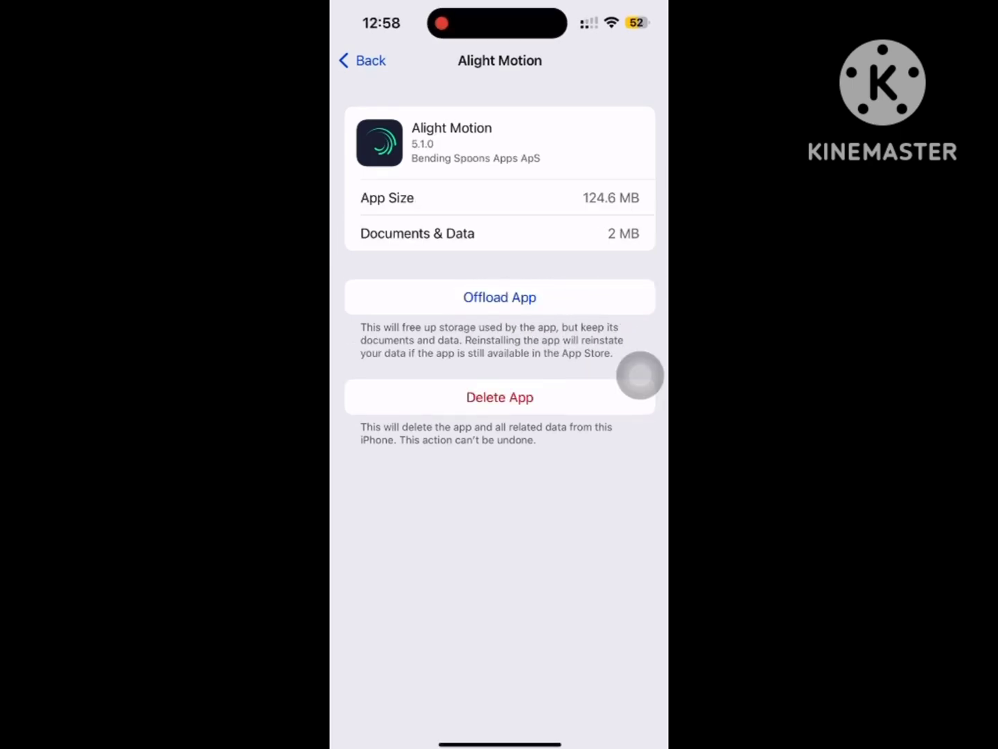
{"action": "left_click", "coordinate": [362, 60]}
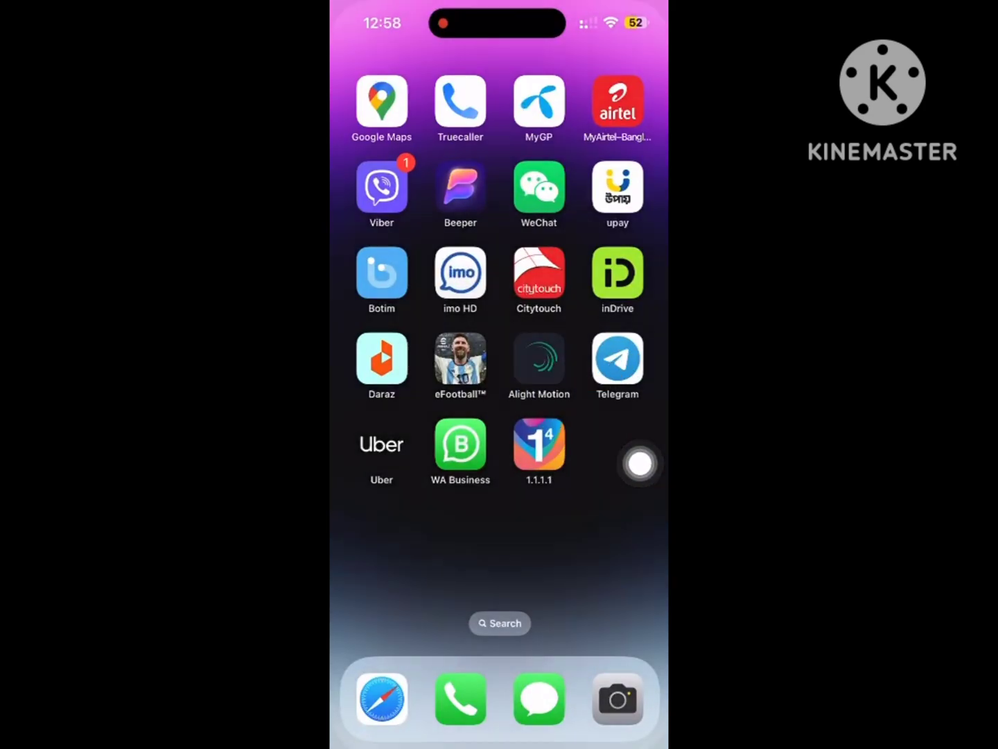
Step: Launch Alight Motion and dismiss the 'Create without limits' paywall
{"action": "left_click", "coordinate": [539, 359]}
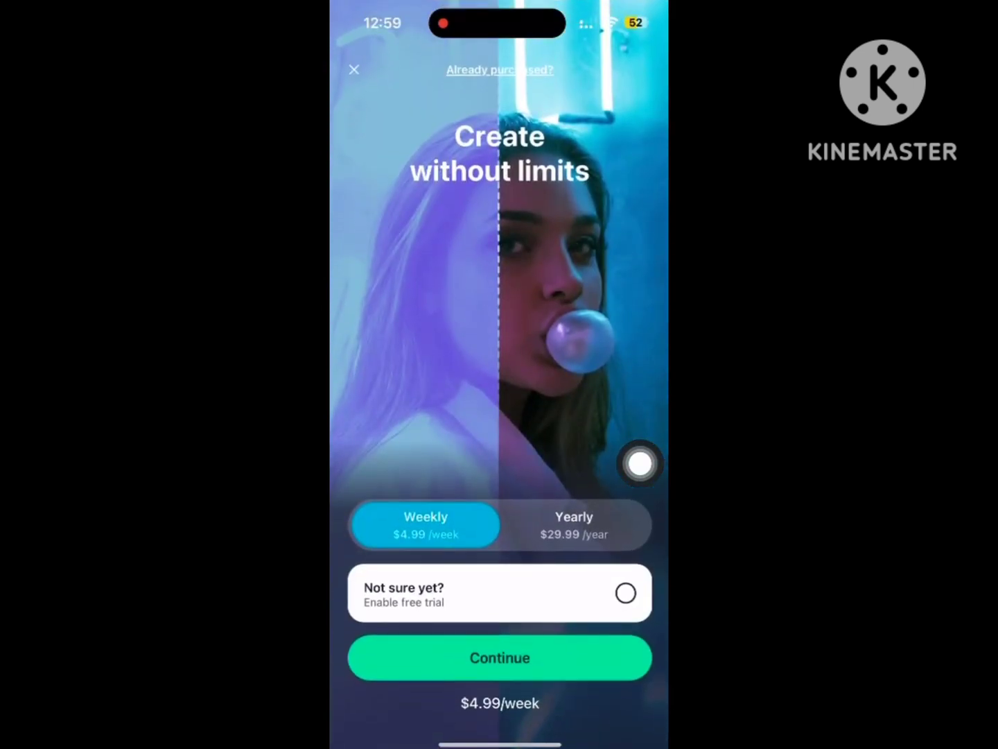
{"action": "mouse_move", "coordinate": [399, 130]}
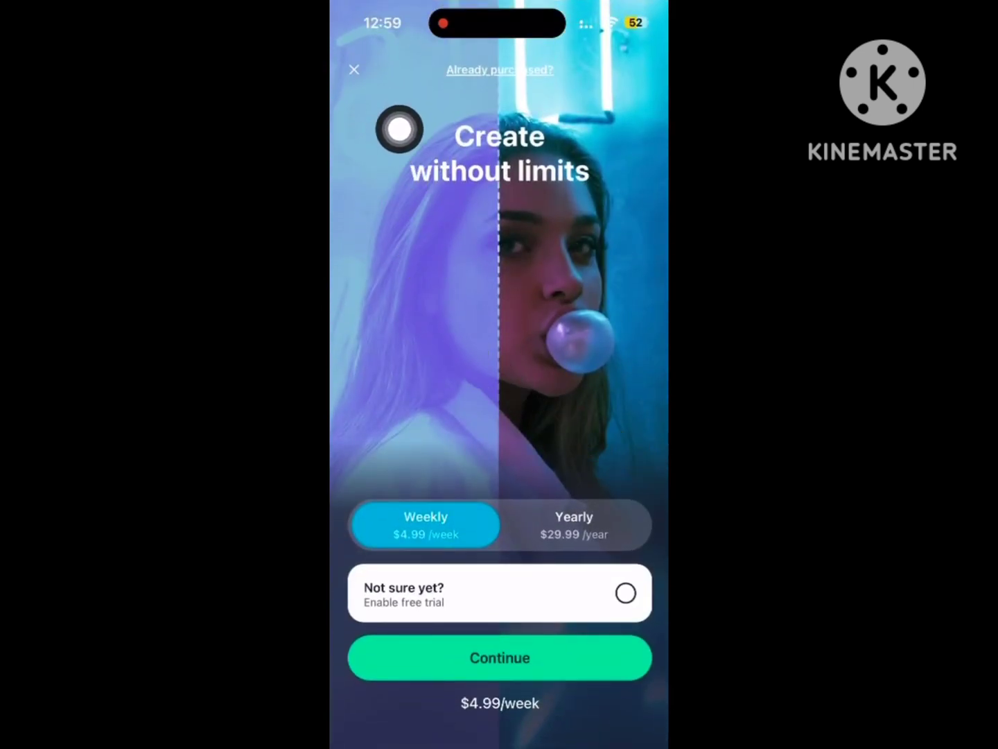
{"action": "left_click", "coordinate": [354, 69]}
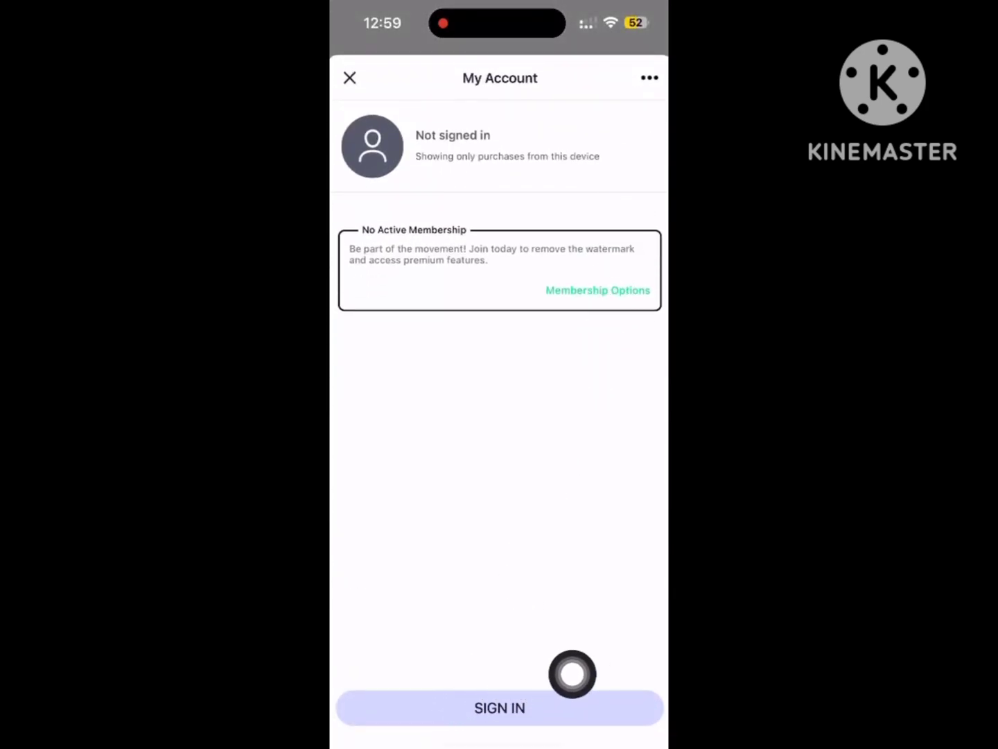
Step: Sign in to Alight Motion with Google, allowing the google.com prompt
{"action": "left_click", "coordinate": [500, 708]}
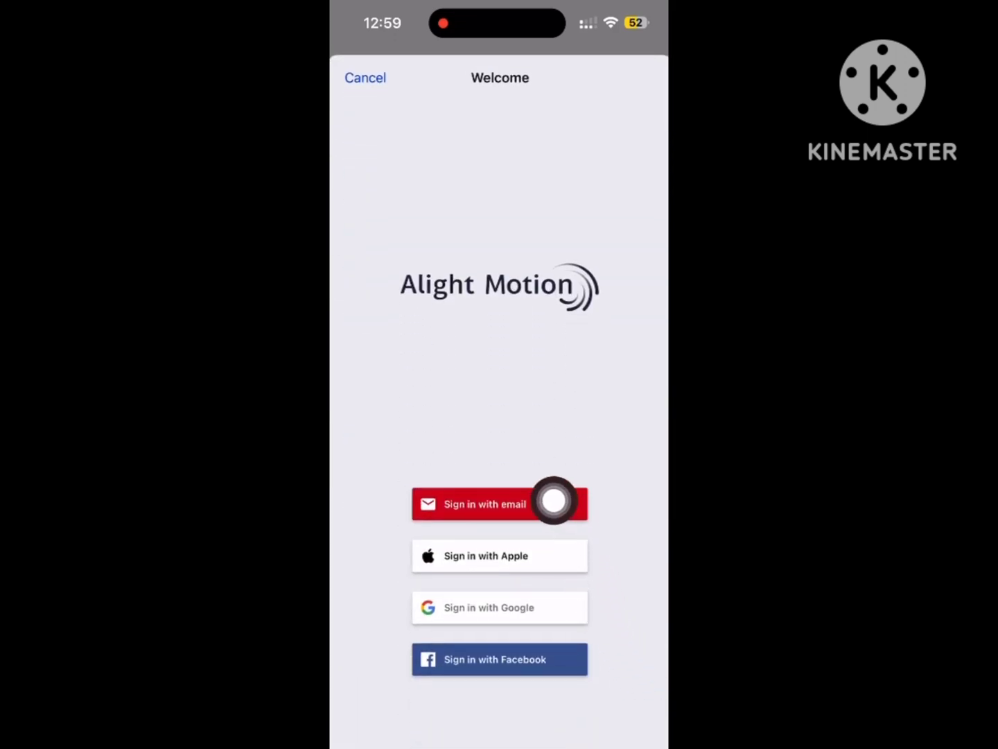
{"action": "mouse_move", "coordinate": [500, 608]}
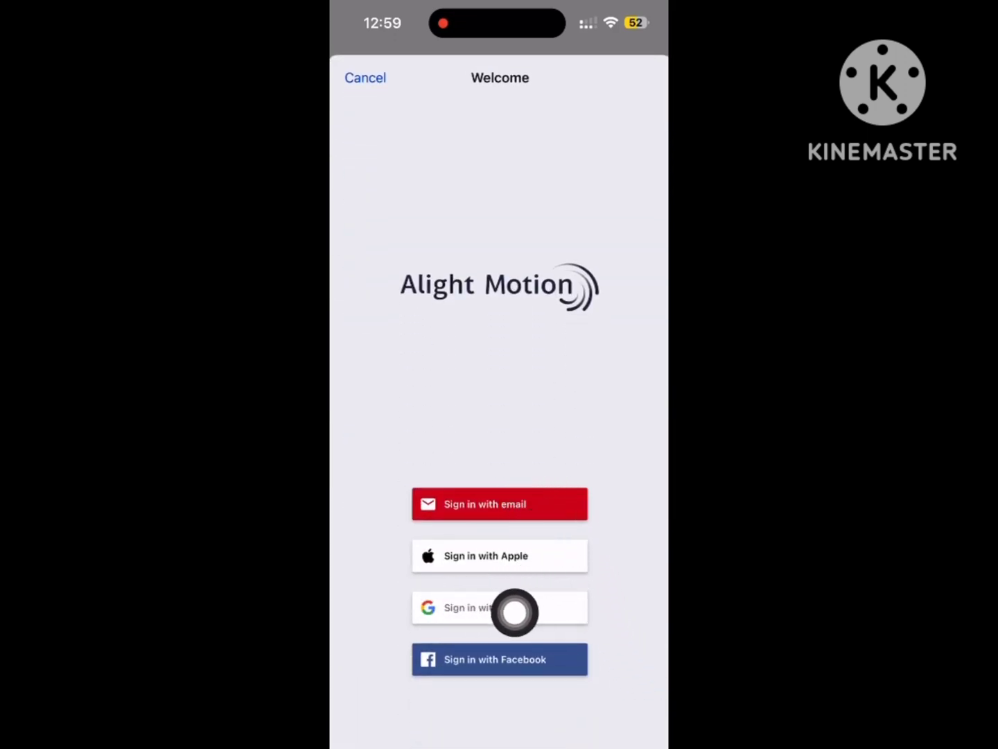
{"action": "left_click", "coordinate": [499, 607]}
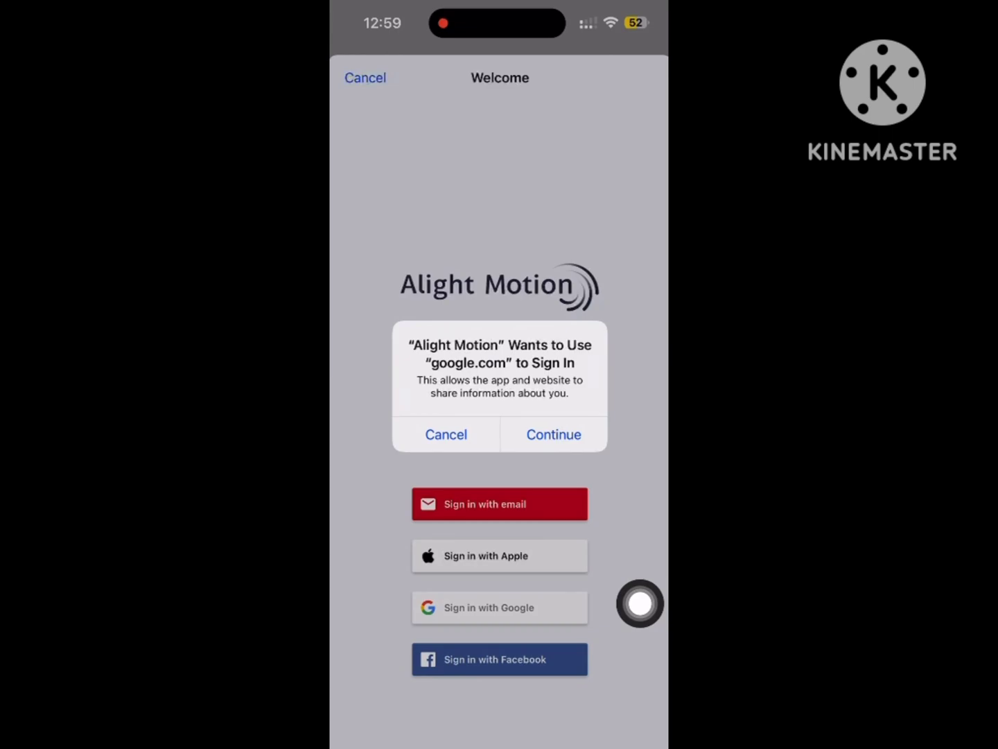
{"action": "left_click", "coordinate": [553, 434]}
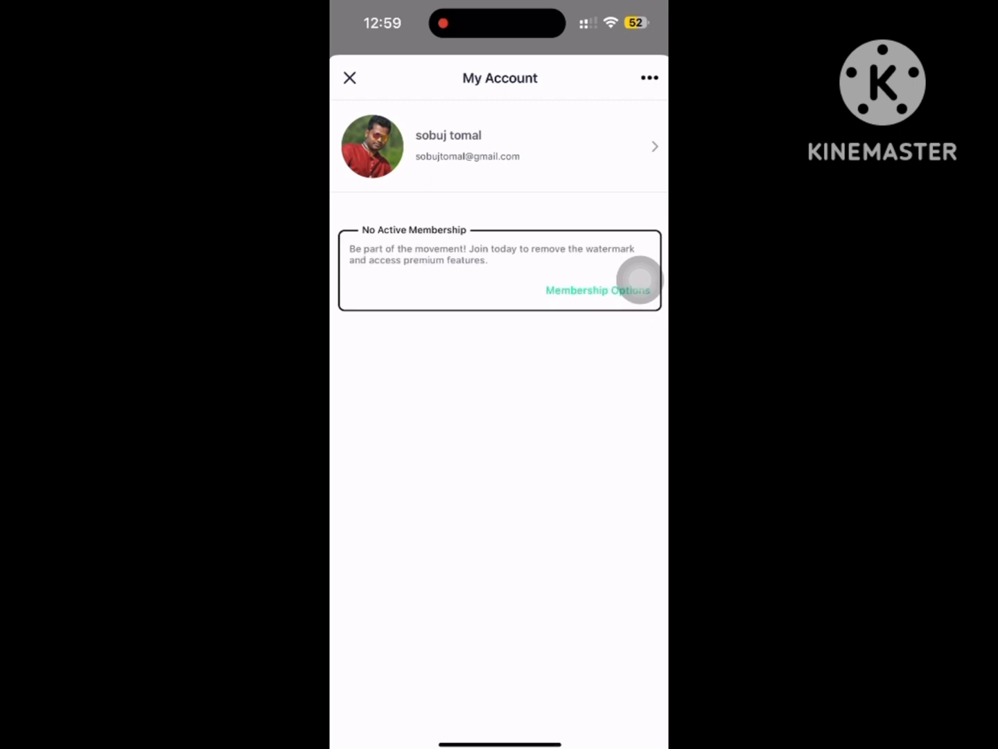
Step: View and close Membership Options, then close My Account to return Home
{"action": "left_click", "coordinate": [597, 290]}
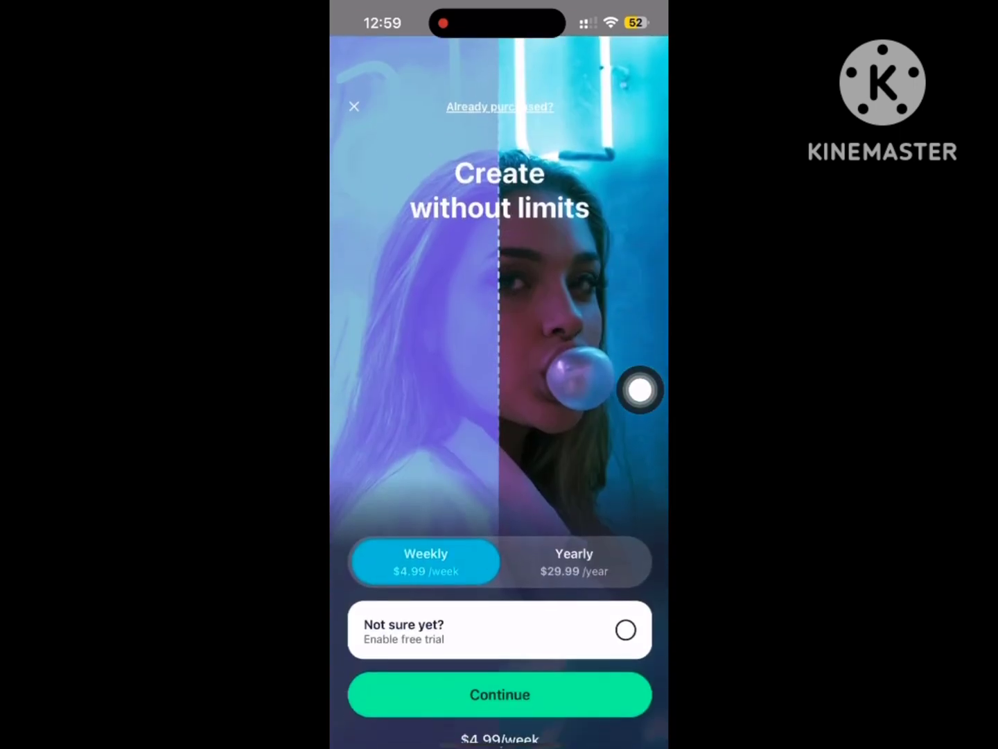
{"action": "left_click", "coordinate": [354, 107]}
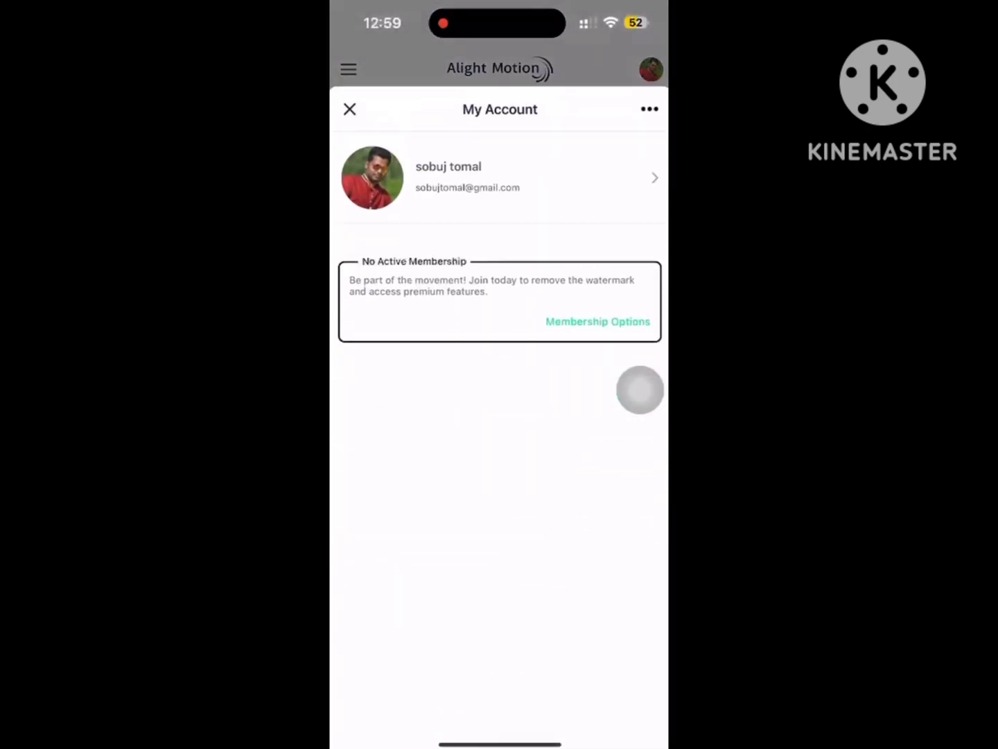
{"action": "left_click", "coordinate": [349, 109]}
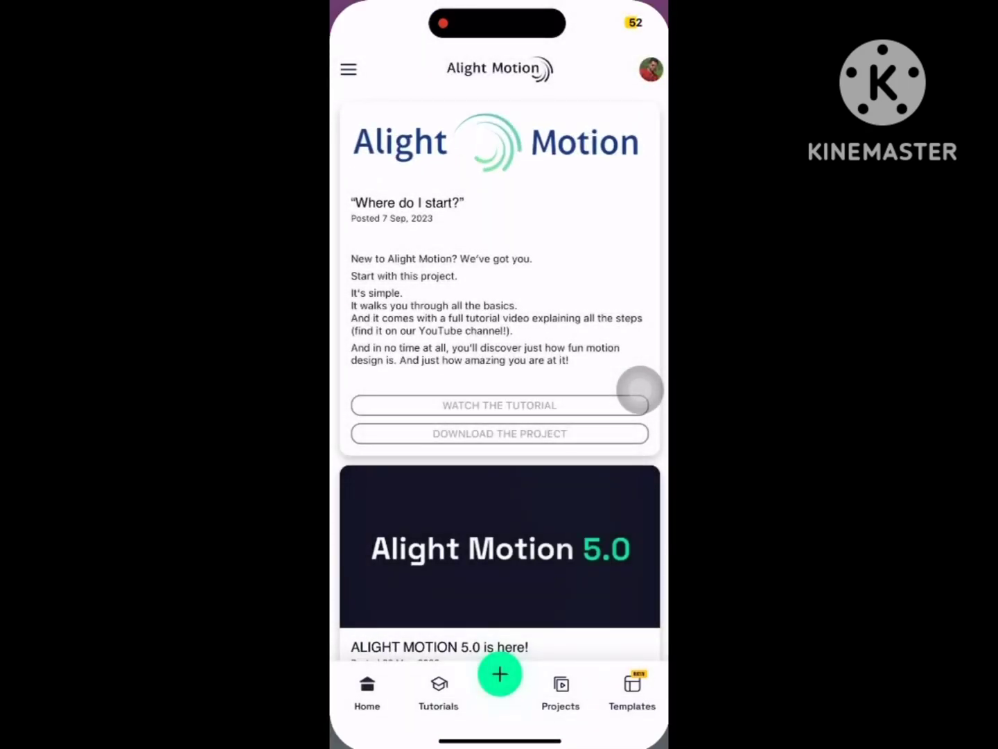